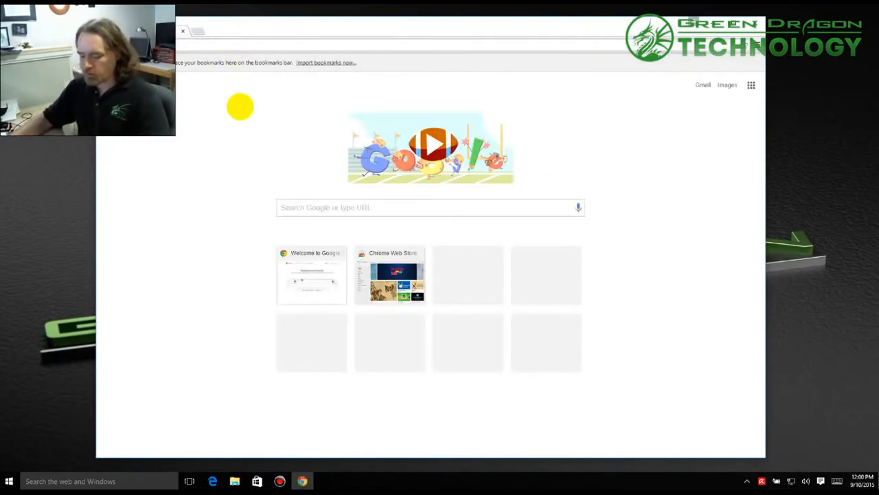
Step: Search 'wallpaper' from the omnibox to reach the APOD Wallpaper site
type("wallpaper")
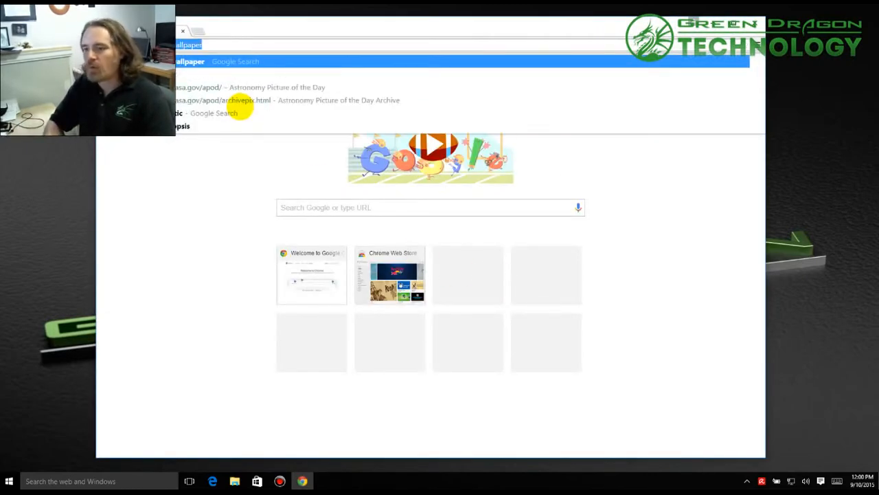
key("Return")
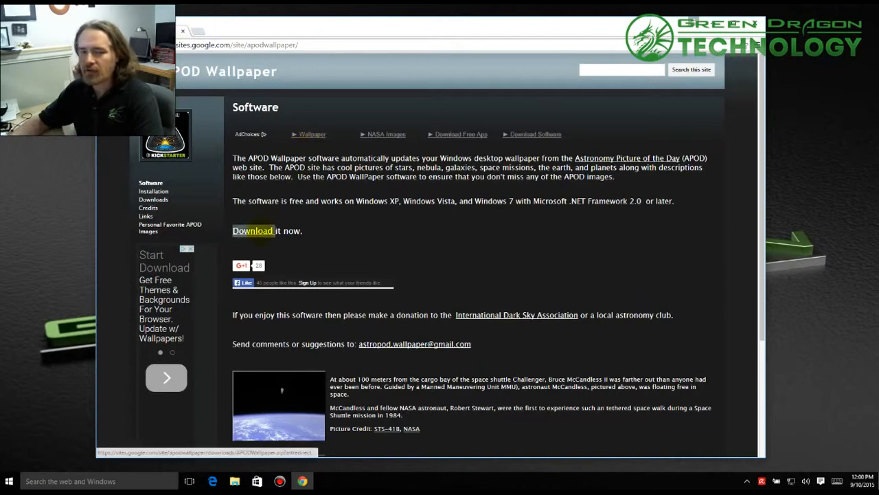
Step: Download the APOD Wallpaper zip and open the downloaded archive
left_click(253, 230)
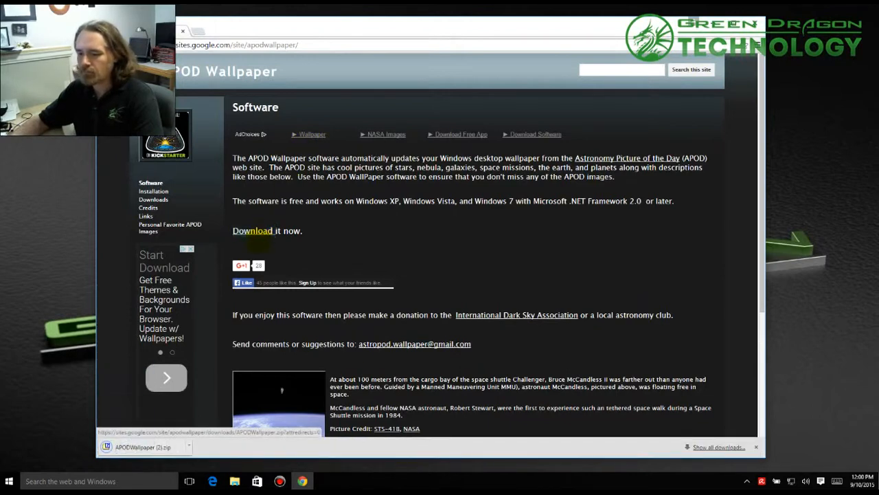
left_click(190, 447)
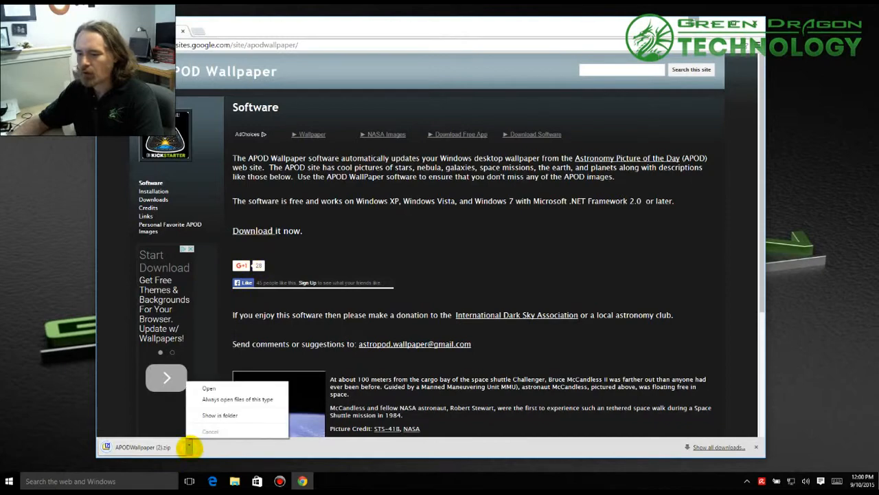
left_click(209, 387)
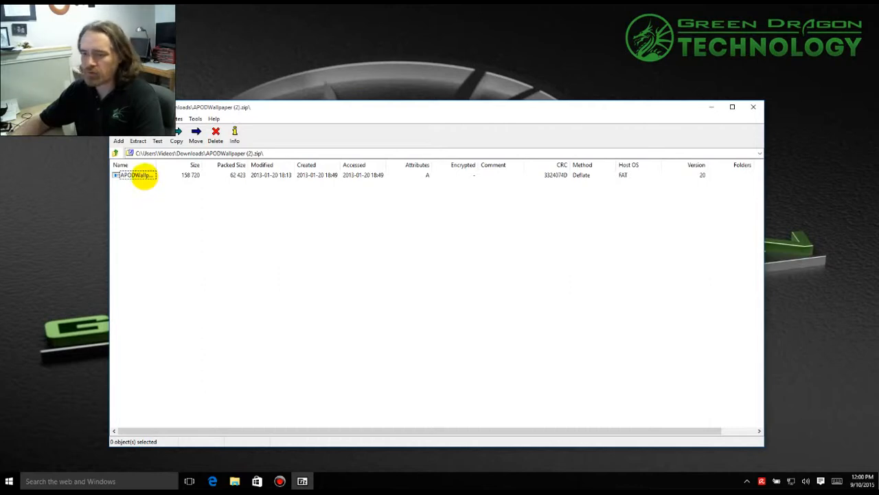
Step: Drag APODWallpaper from the 7-Zip archive to the desktop and close the archive window
left_click(135, 174)
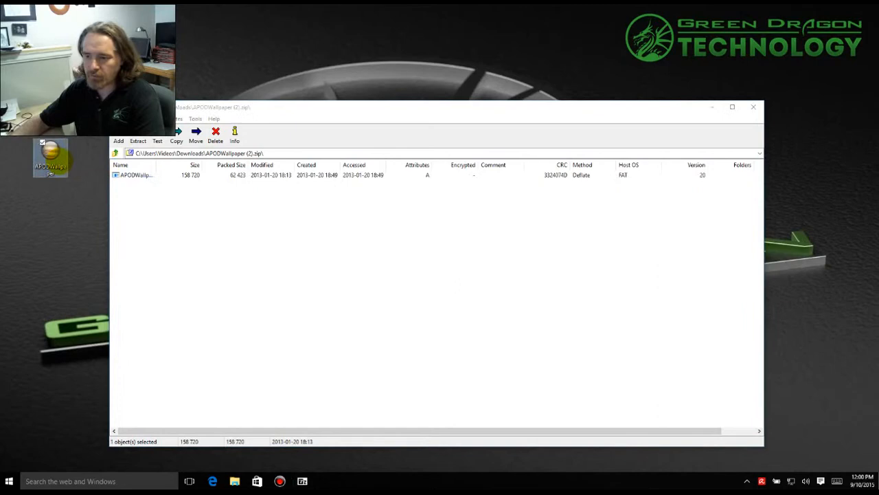
mouse_move(753, 108)
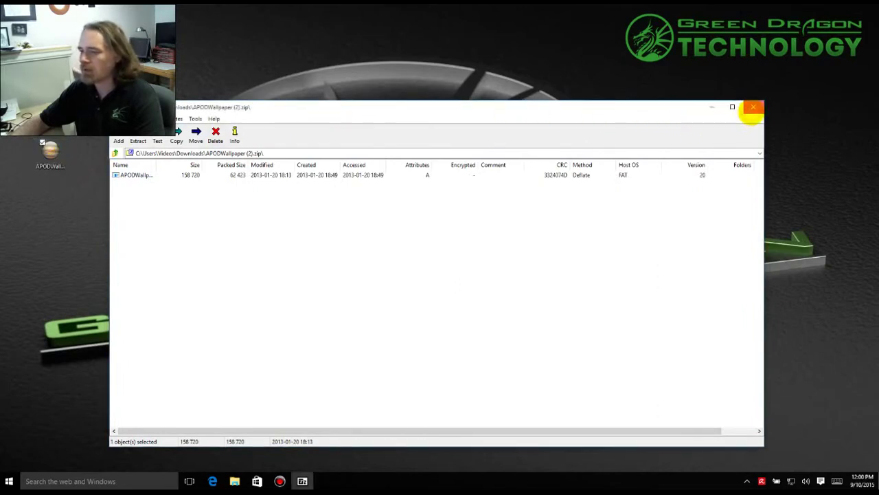
left_click(753, 108)
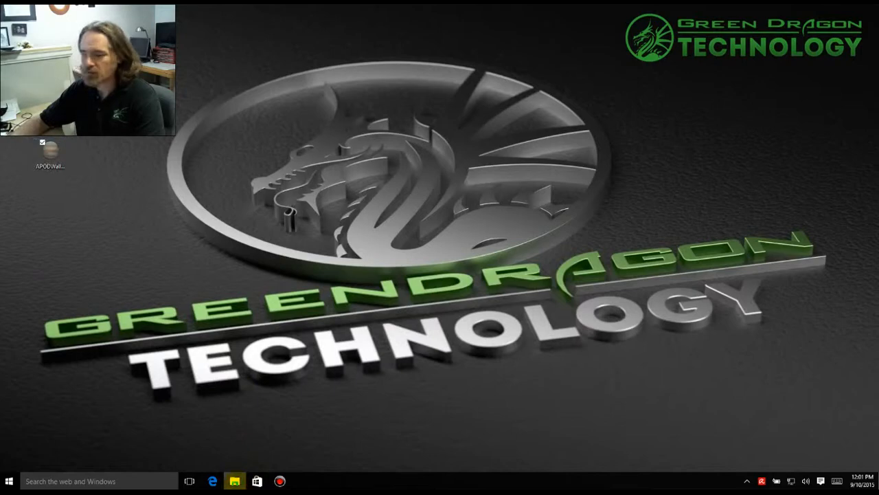
Step: Paste APODWallpaper.exe into the Documents folder via File Explorer
left_click(235, 481)
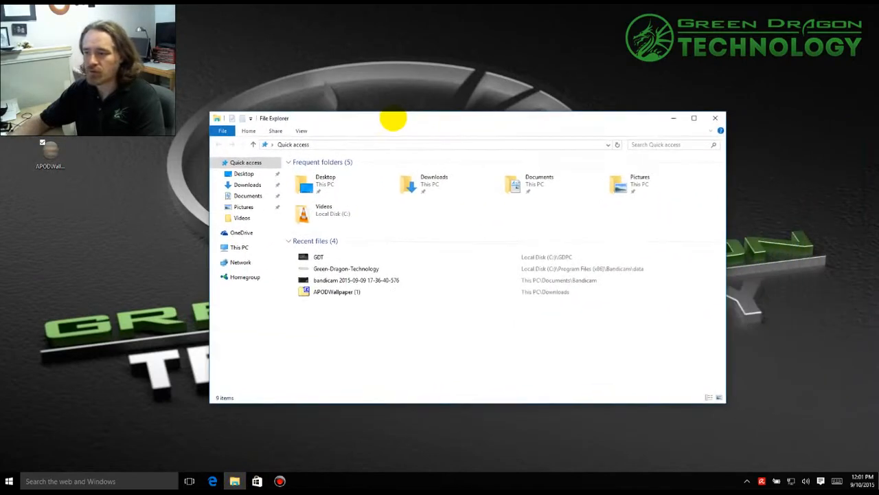
left_click(247, 195)
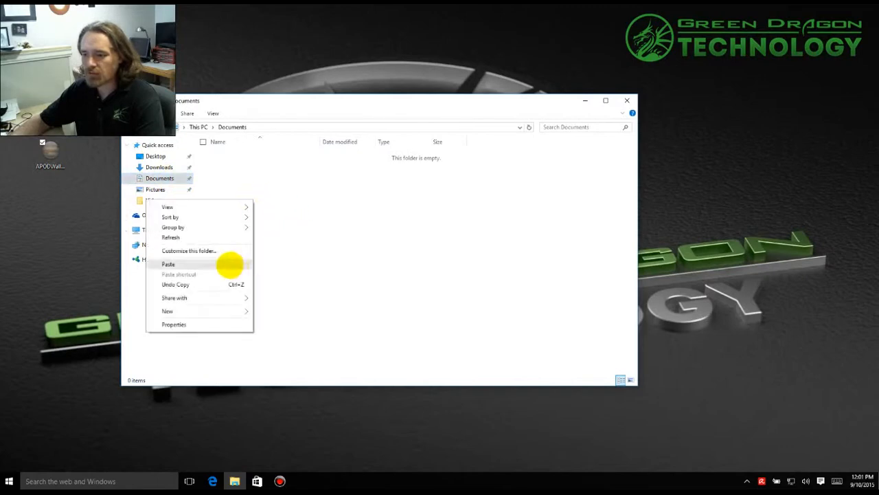
left_click(167, 264)
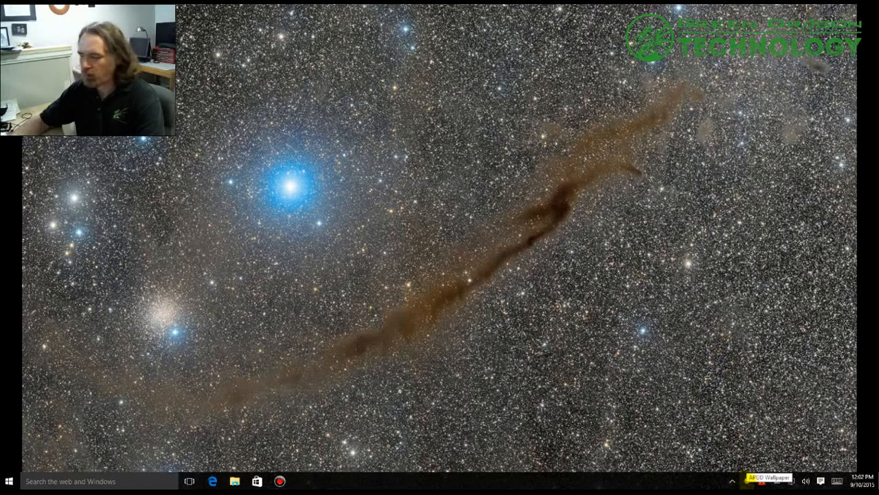
Step: Bring up the APOD Wallpaper settings window from its tray icon
left_click(769, 478)
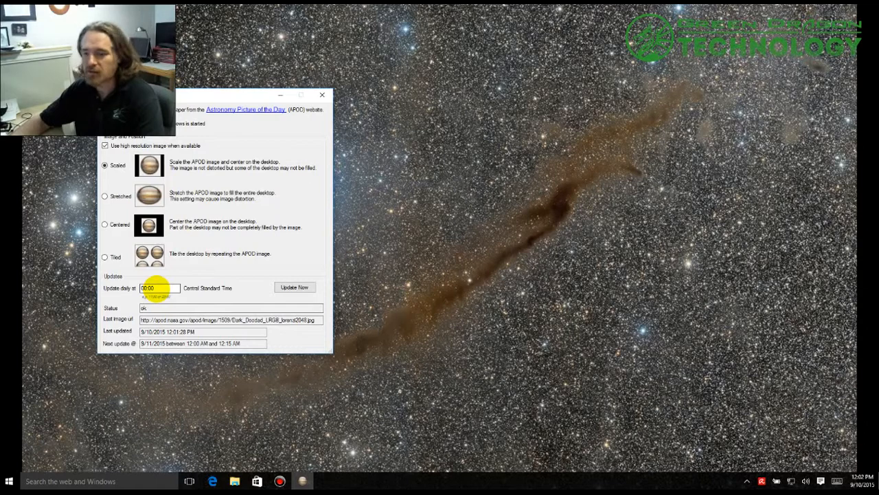
mouse_move(121, 195)
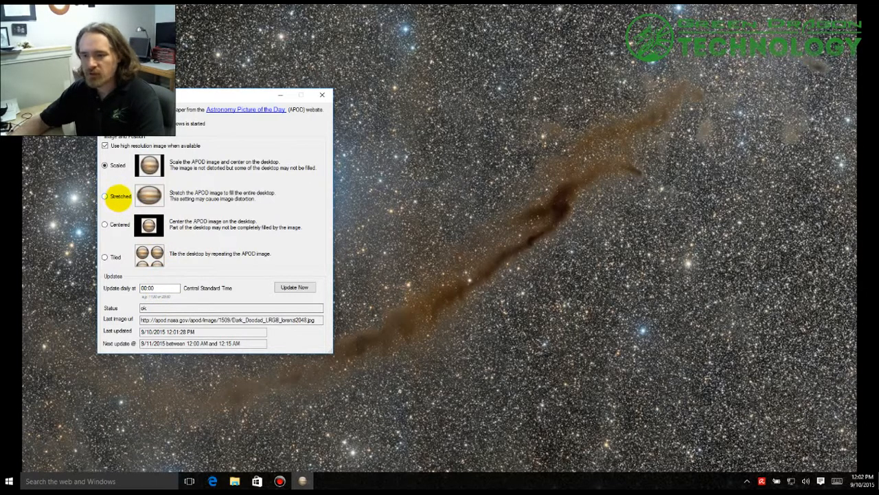
left_click(104, 165)
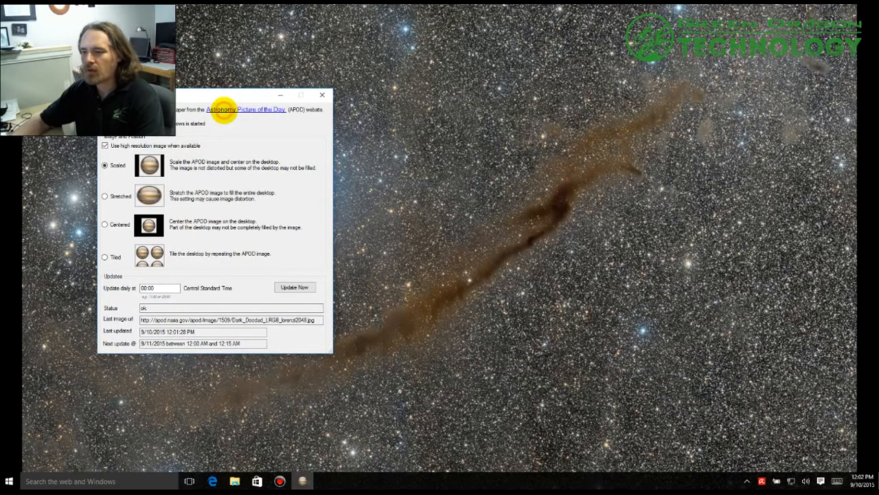
Step: View today's Dark Doodad picture page on the Astronomy Picture of the Day site
left_click(246, 110)
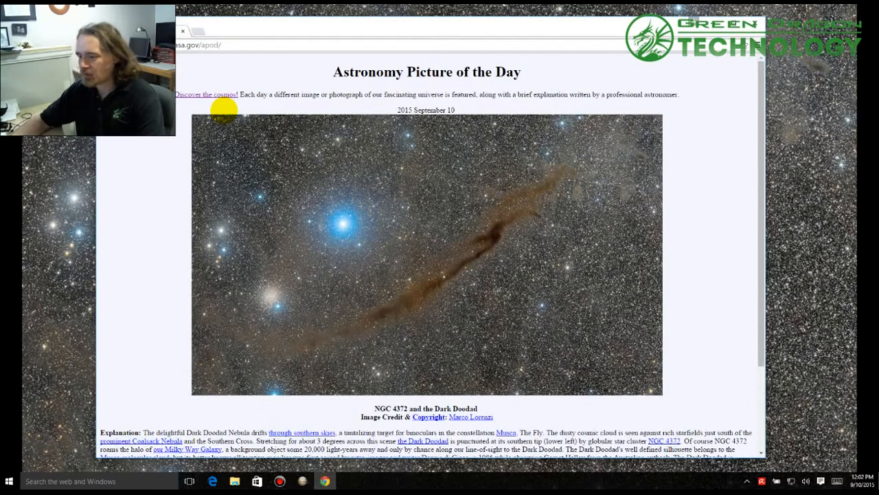
scroll("down", 3)
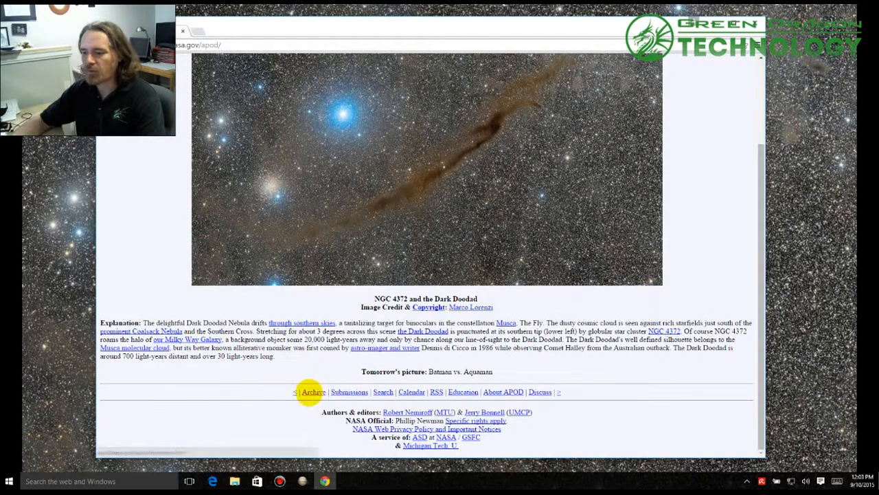
Step: Browse the APOD archive down to 1995 and view the Neutron Star Earth picture
left_click(314, 392)
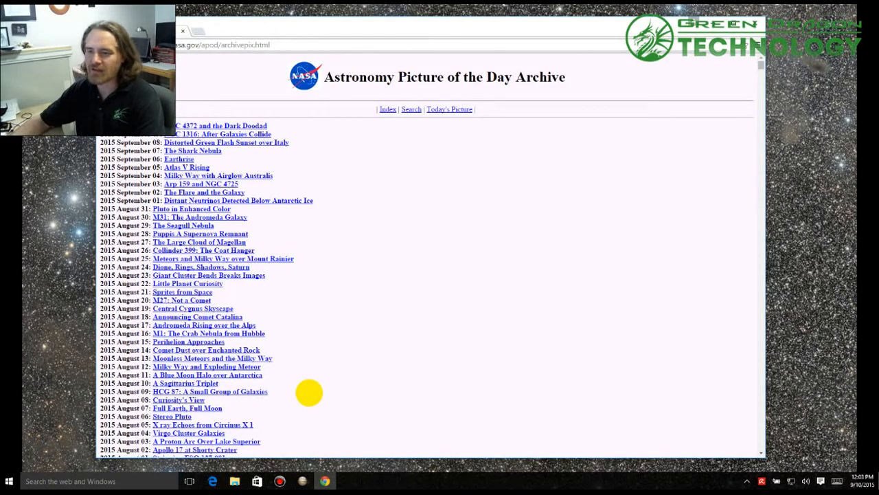
mouse_move(413, 279)
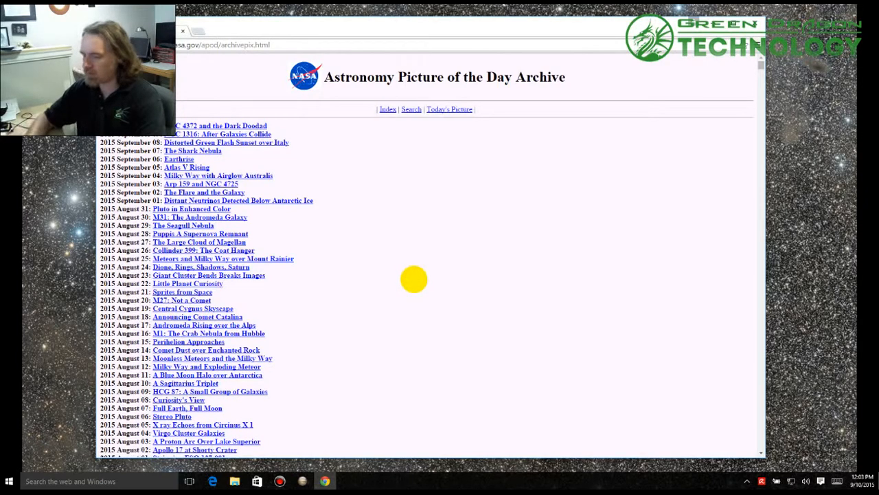
scroll("down", 3)
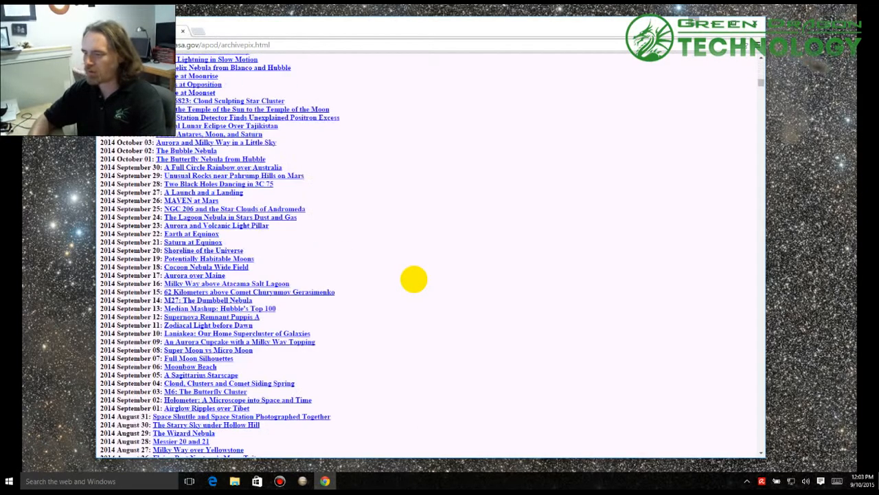
scroll("down", 3)
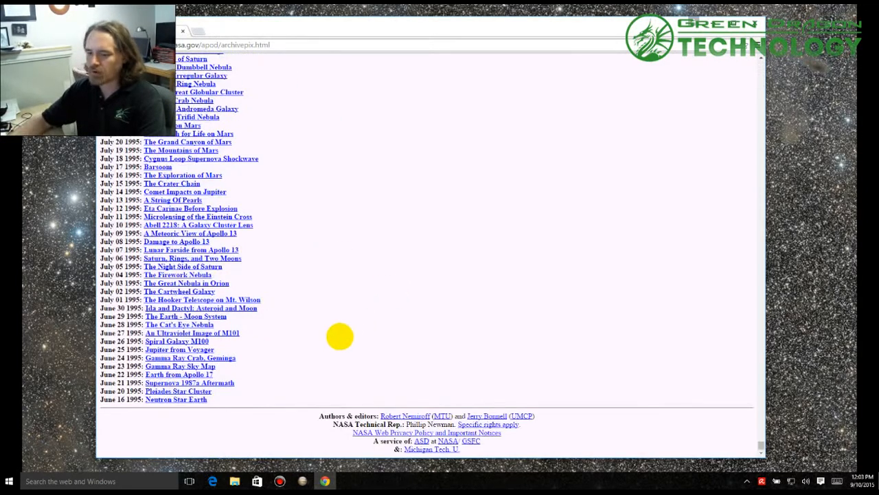
mouse_move(184, 399)
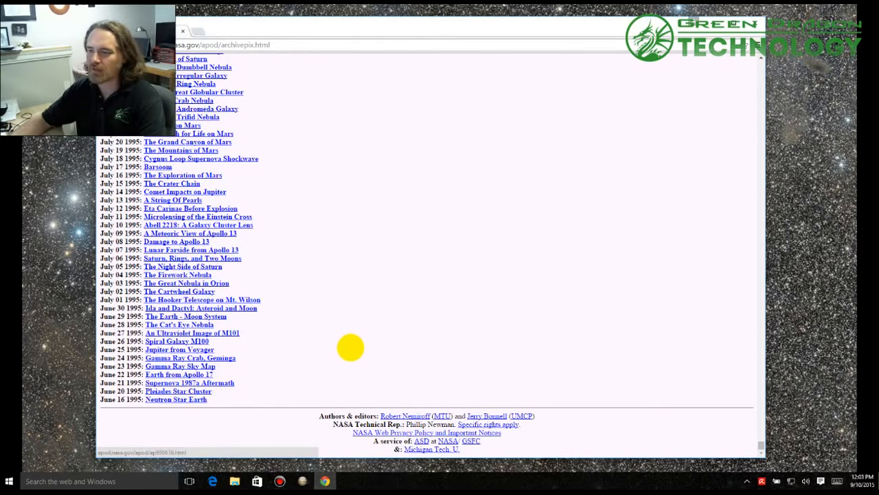
mouse_move(228, 400)
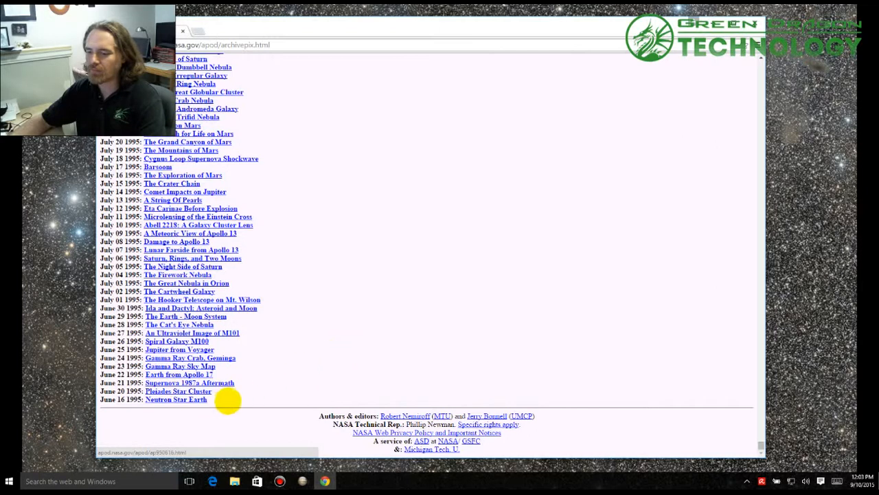
mouse_move(371, 355)
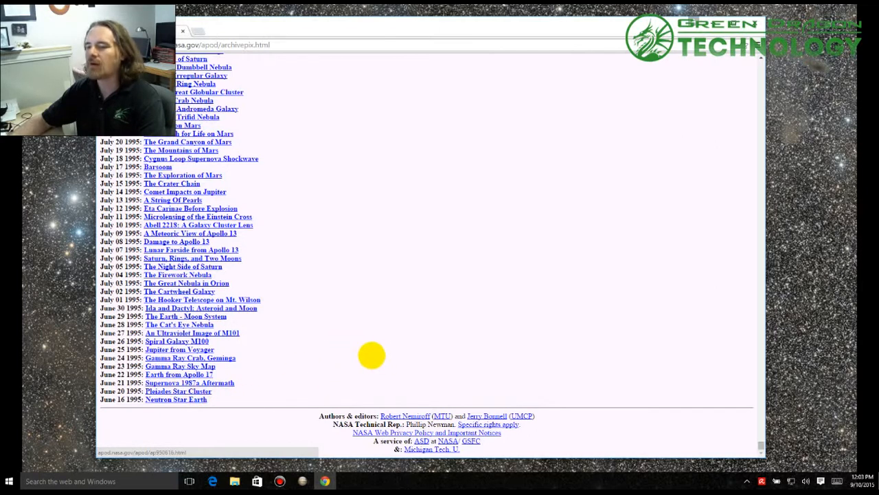
left_click(176, 399)
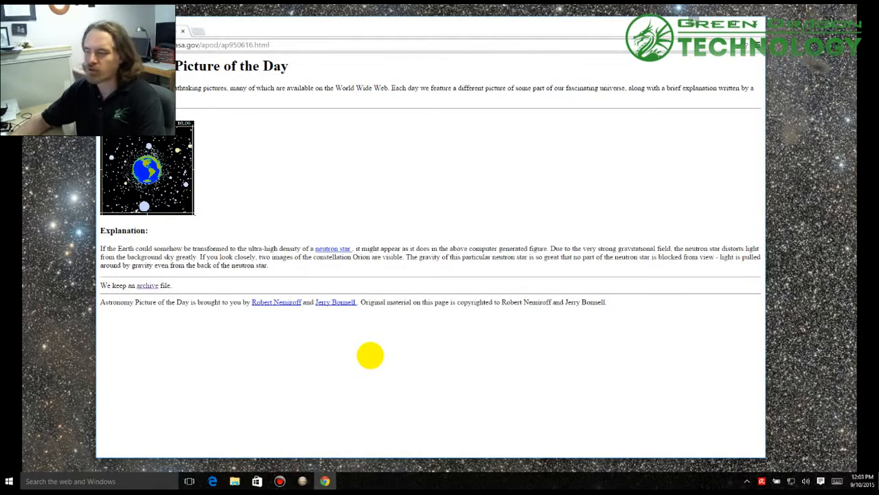
Step: Return to the archive list and view a recent August 2015 picture entry
left_click(147, 284)
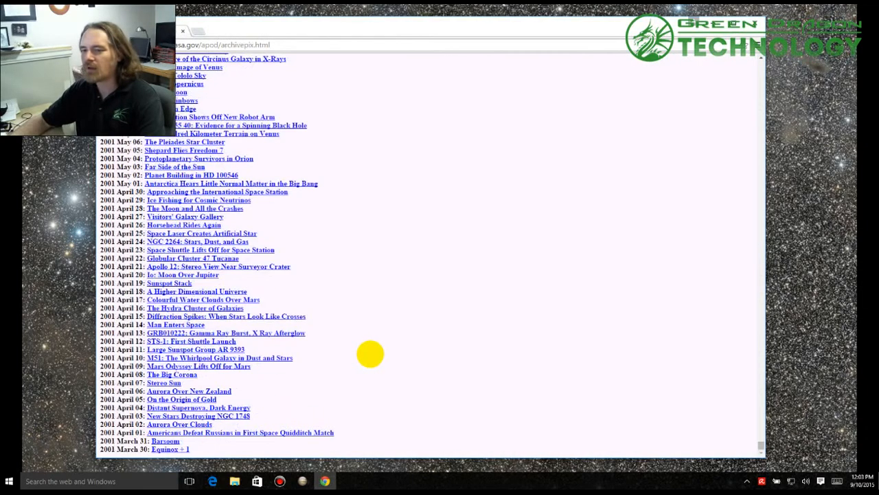
scroll("up", 3)
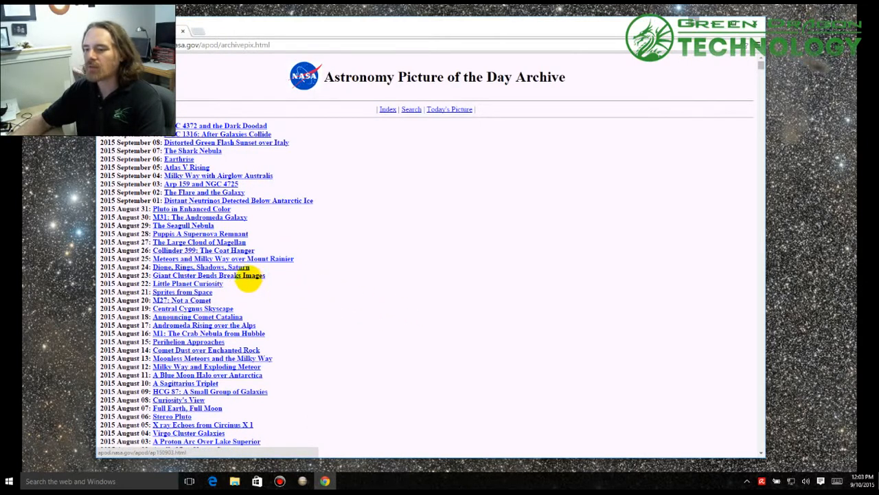
left_click(209, 275)
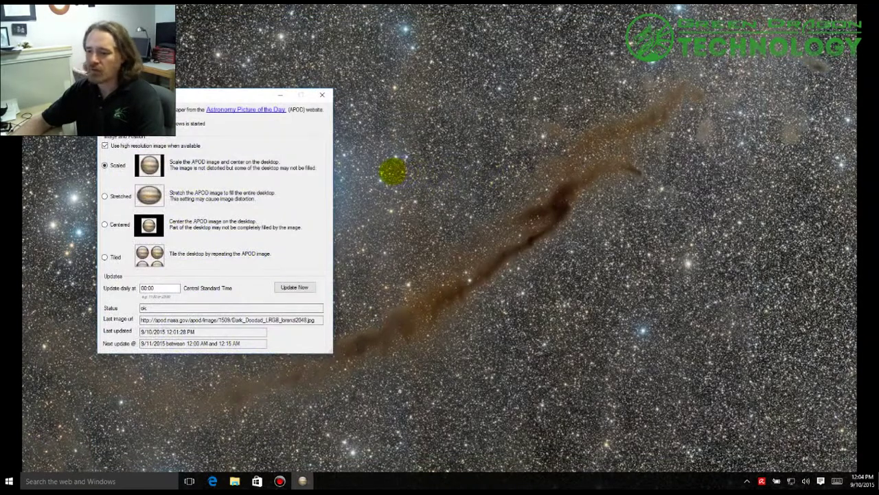
mouse_move(321, 95)
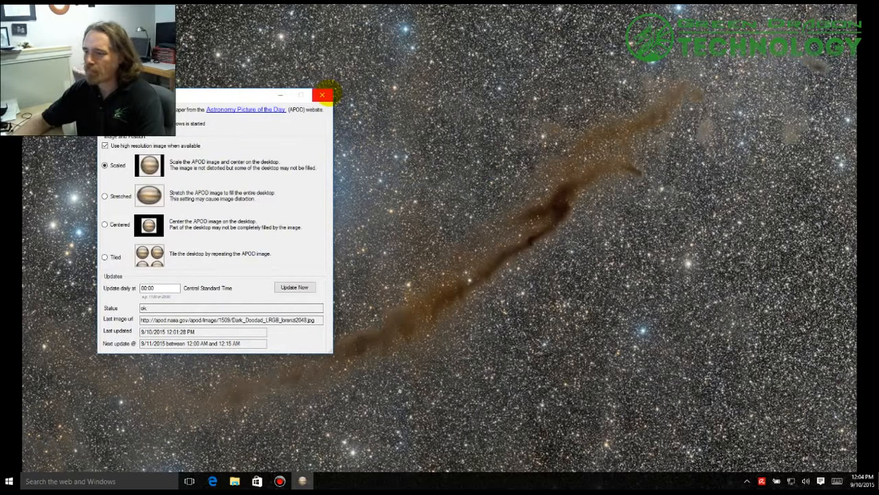
Step: Close the settings window, leaving APOD Wallpaper running in the tray
left_click(321, 93)
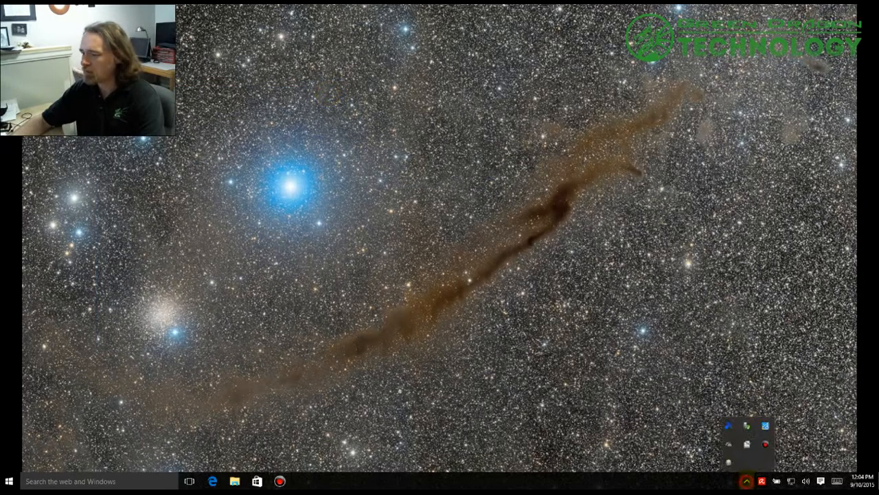
mouse_move(730, 459)
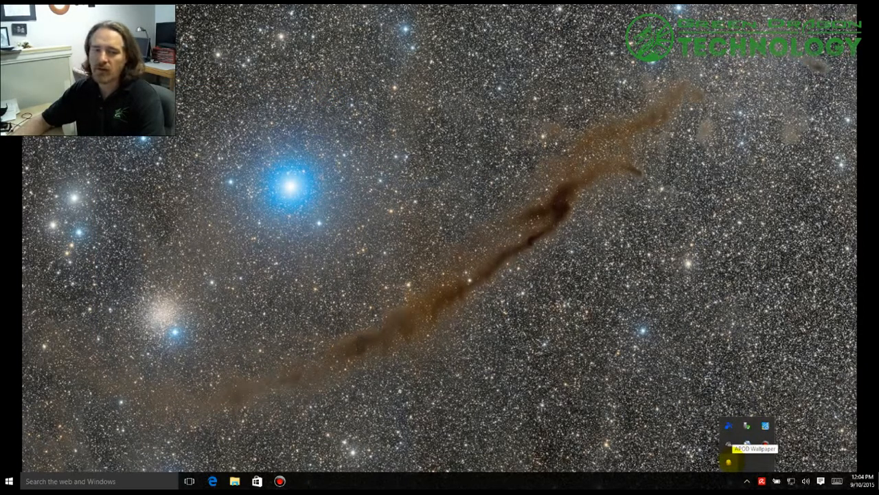